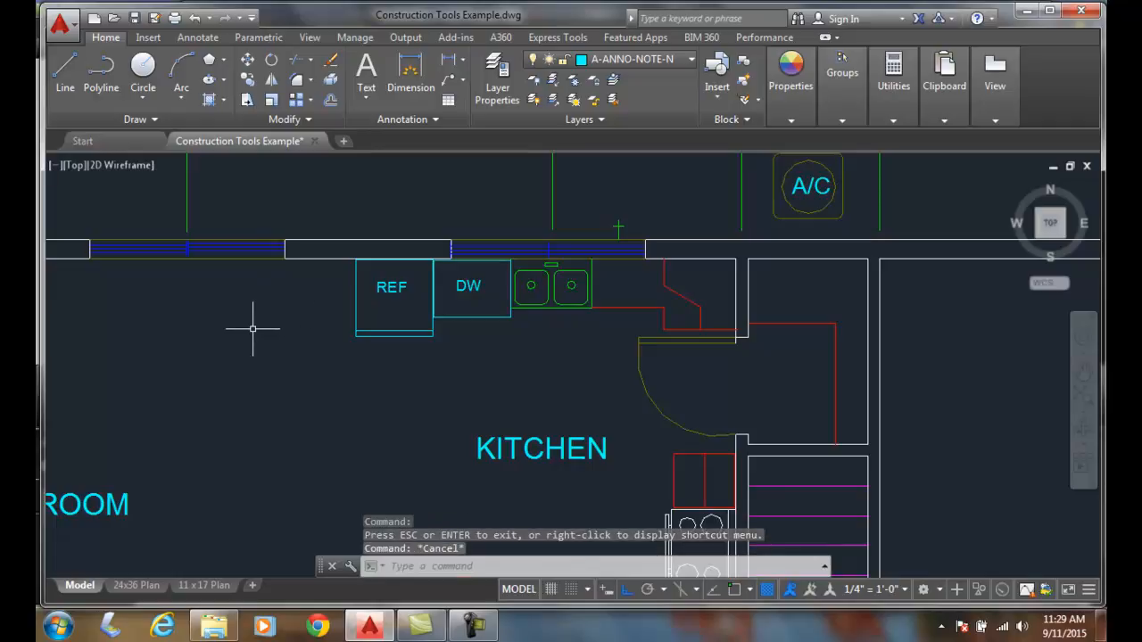
{"action": "mouse_move", "coordinate": [264, 319]}
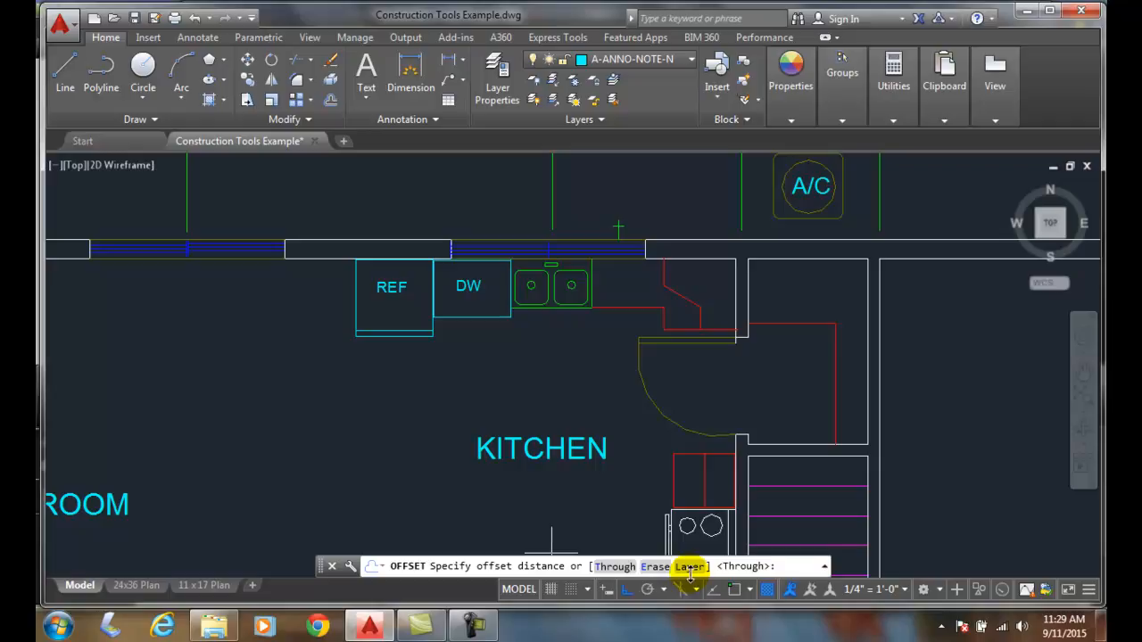
Choose Offset's Layer option to review the Current/Source layer choices.
{"action": "left_click", "coordinate": [689, 568]}
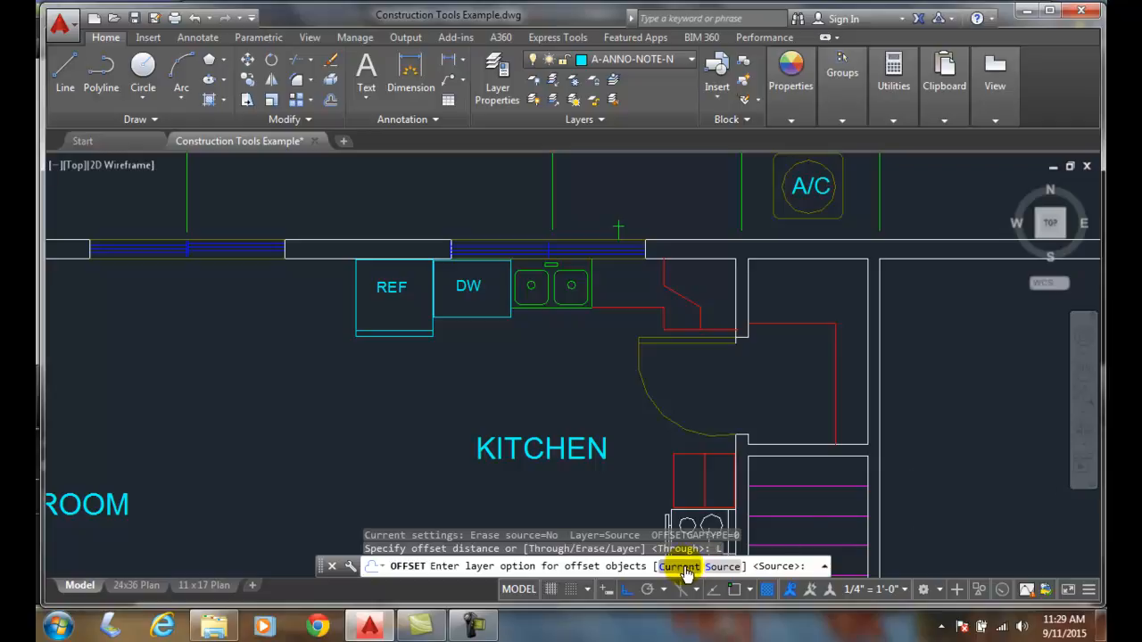
{"action": "mouse_move", "coordinate": [700, 570]}
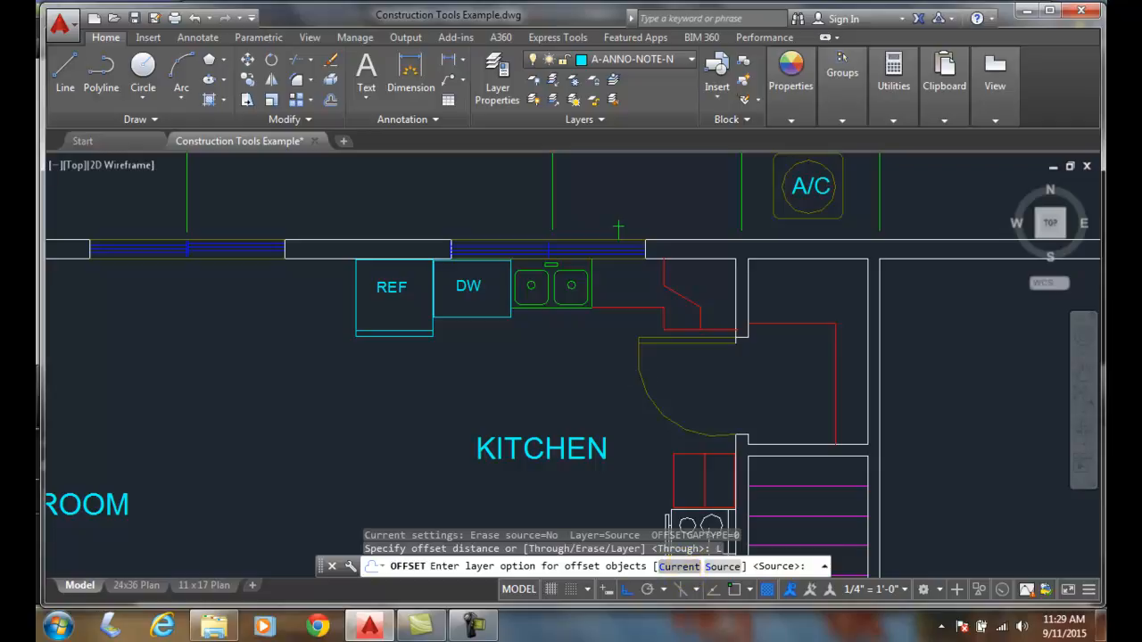
{"action": "mouse_move", "coordinate": [642, 61]}
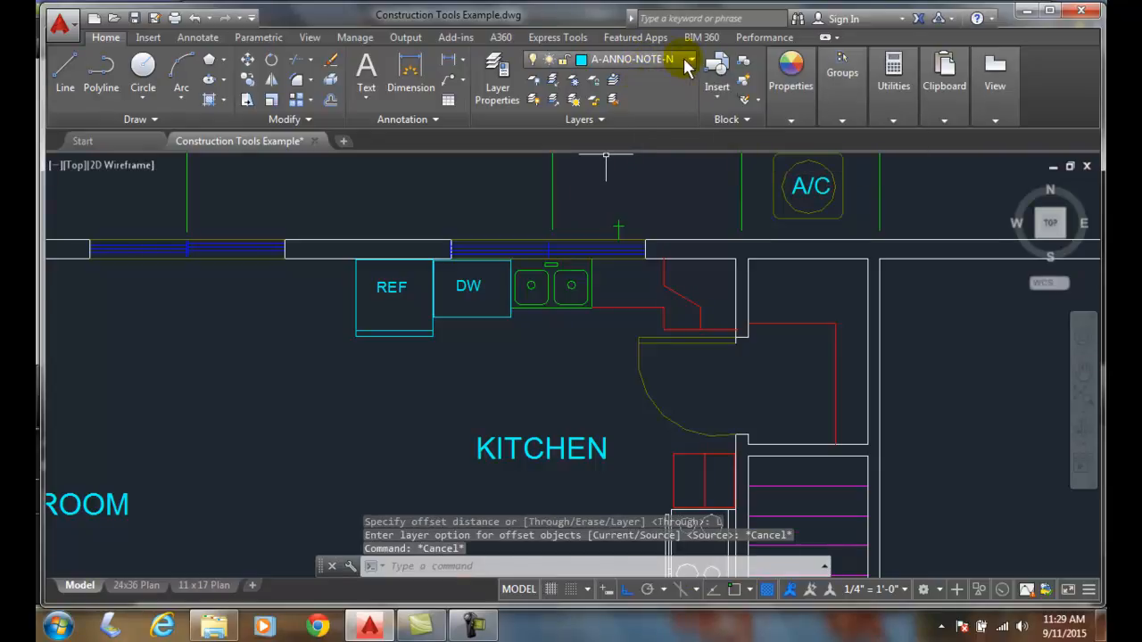
Make A-APPL-MOVE the current layer from the Layers panel list.
{"action": "left_click", "coordinate": [692, 59]}
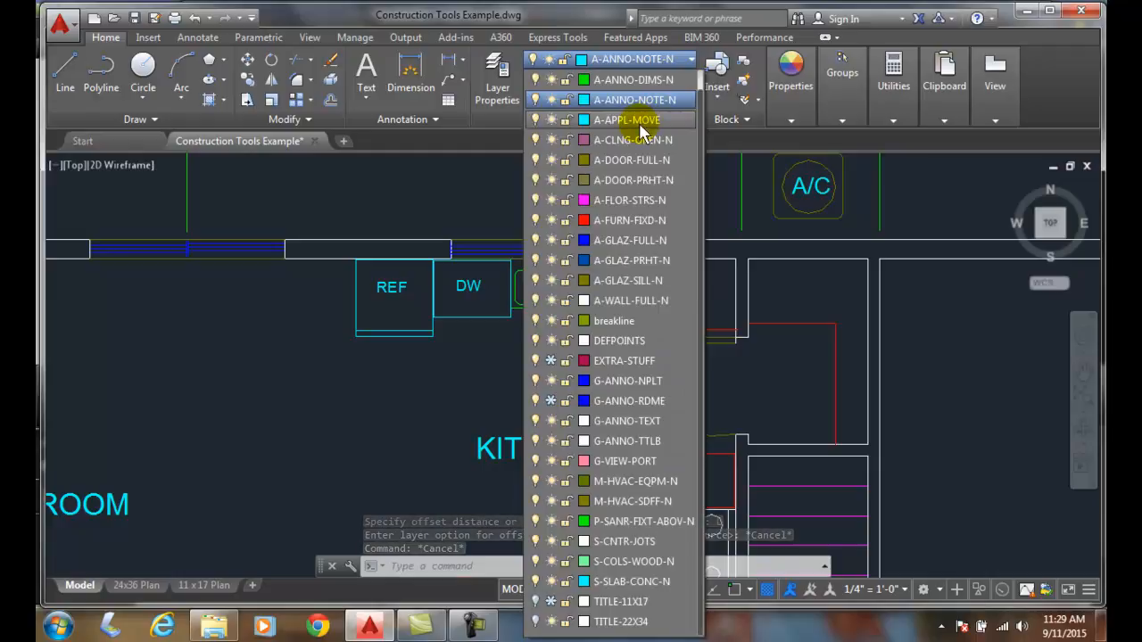
{"action": "left_click", "coordinate": [626, 119]}
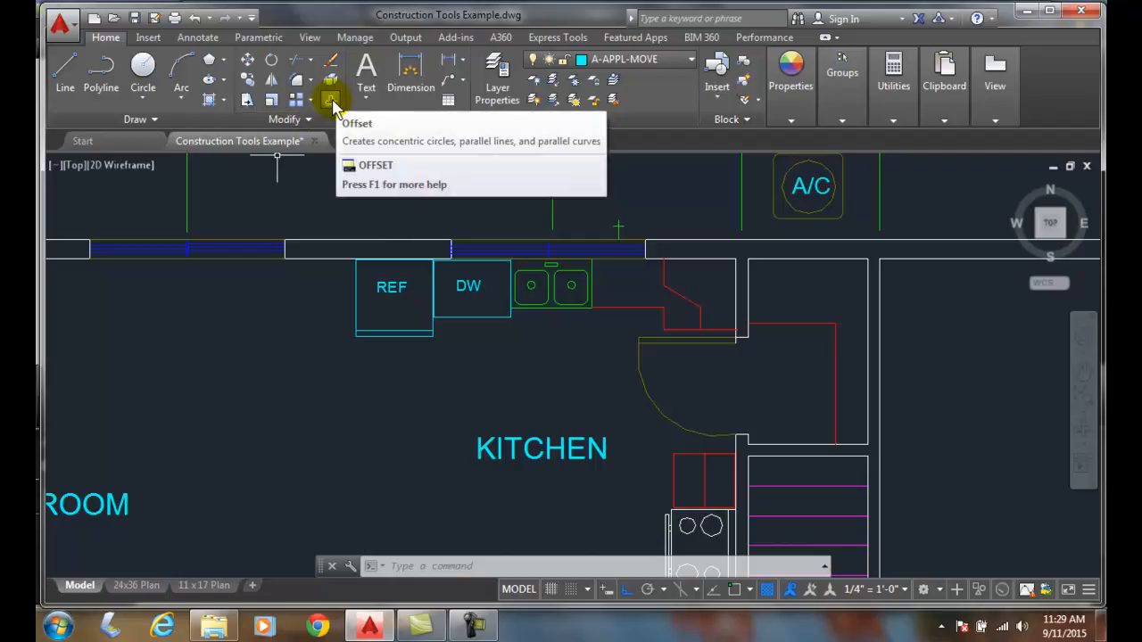
Start the Offset command again from the Modify panel.
{"action": "left_click", "coordinate": [330, 98]}
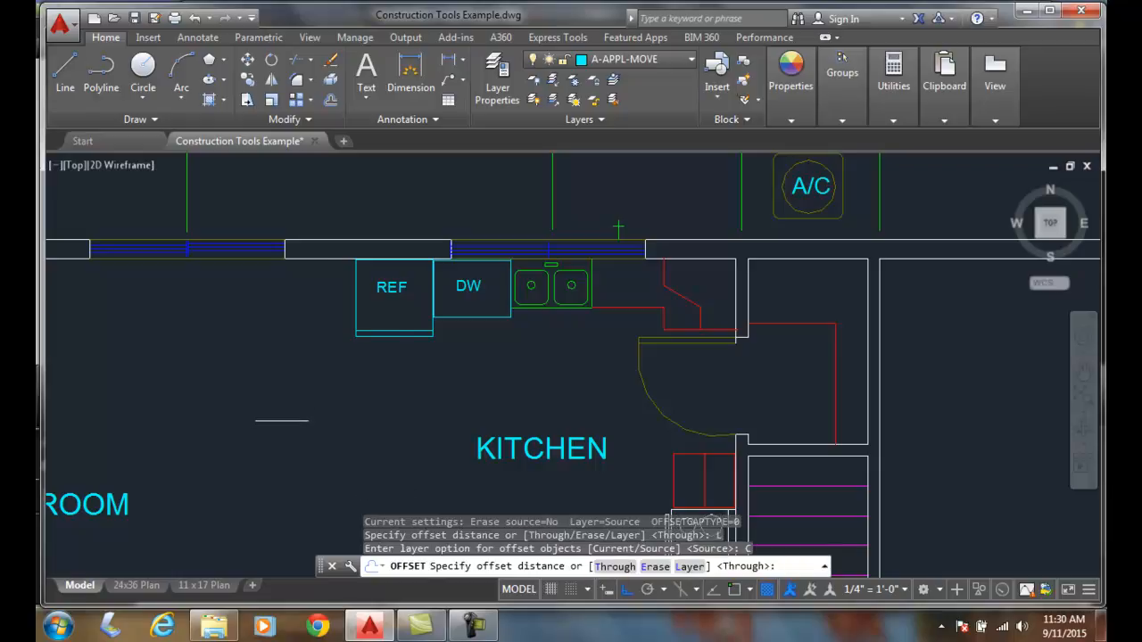
{"action": "mouse_move", "coordinate": [246, 332]}
{"action": "type", "text": "1"}
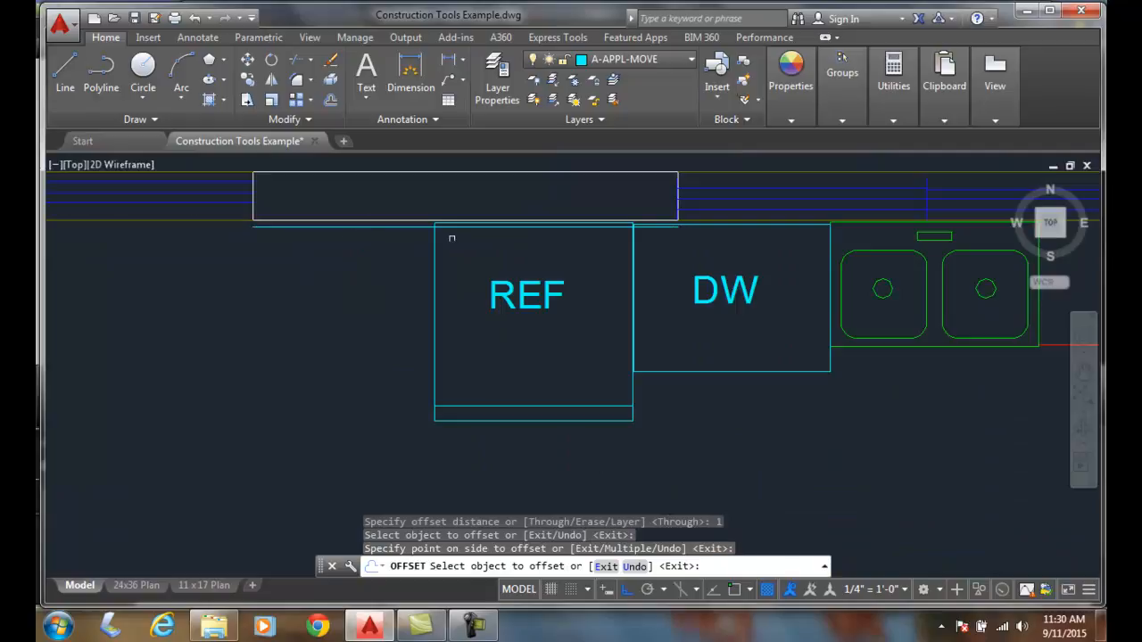
{"action": "key", "text": "Escape"}
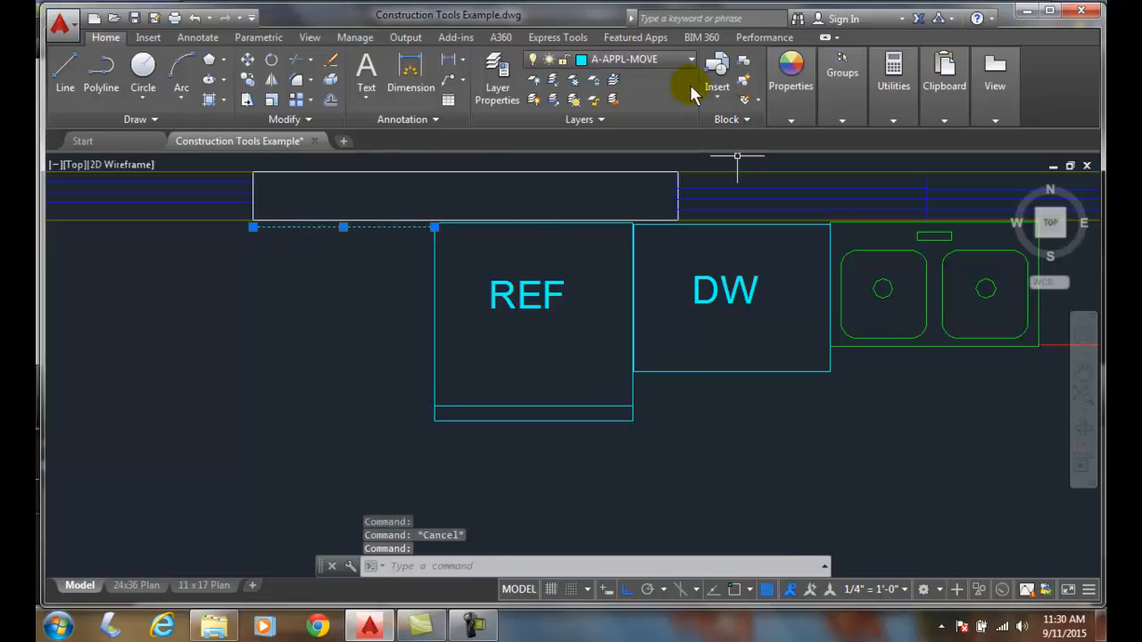
{"action": "mouse_move", "coordinate": [621, 69]}
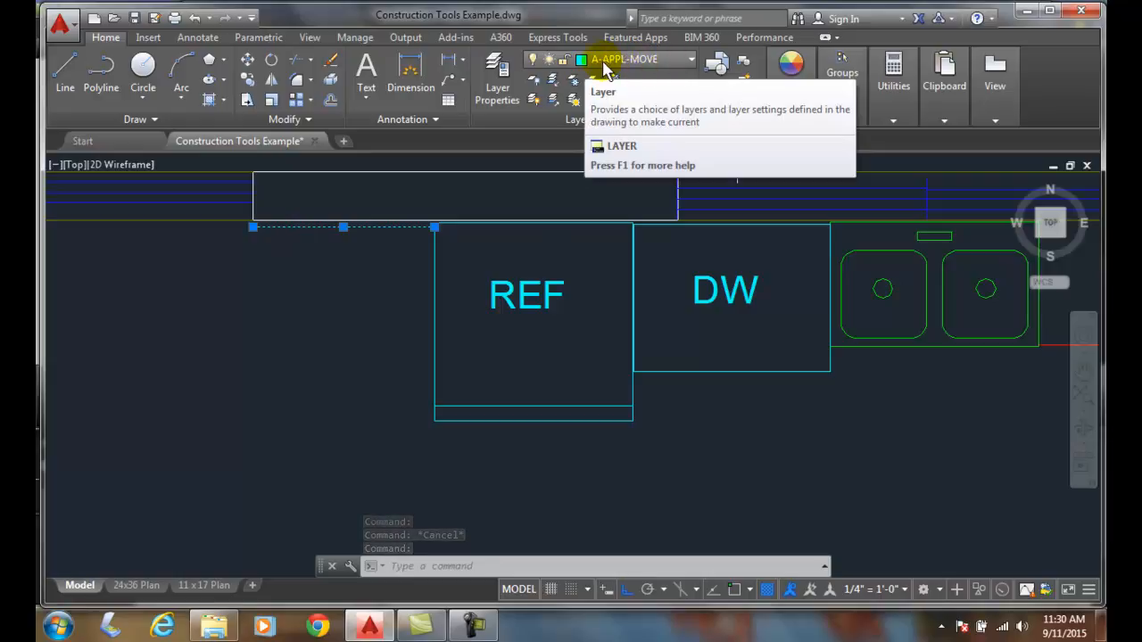
{"action": "mouse_move", "coordinate": [668, 70]}
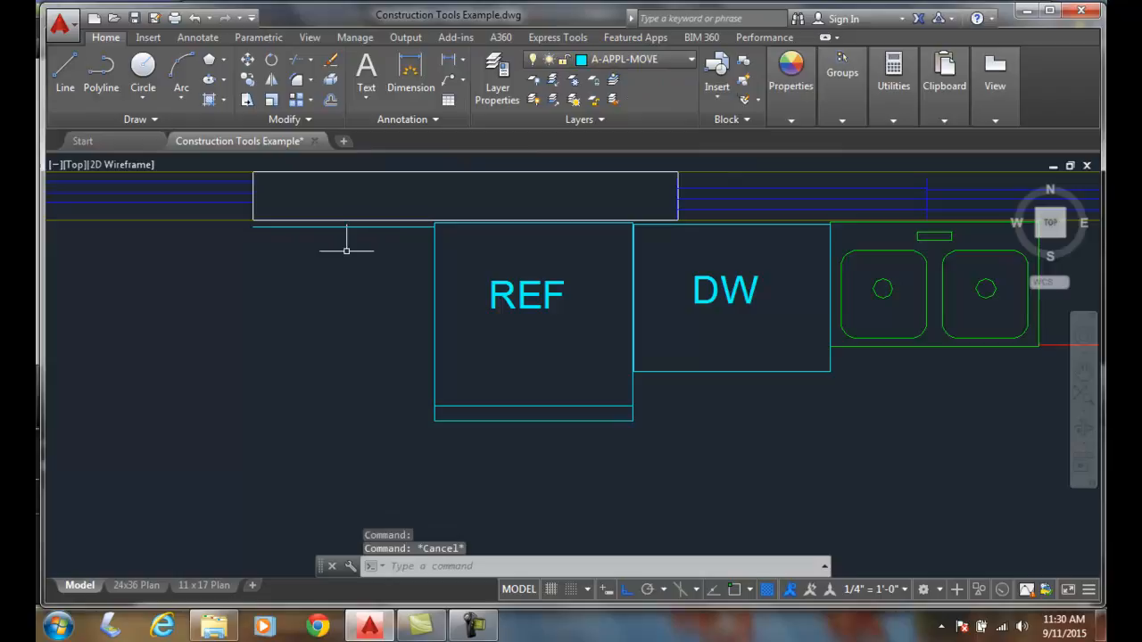
{"action": "mouse_move", "coordinate": [198, 291]}
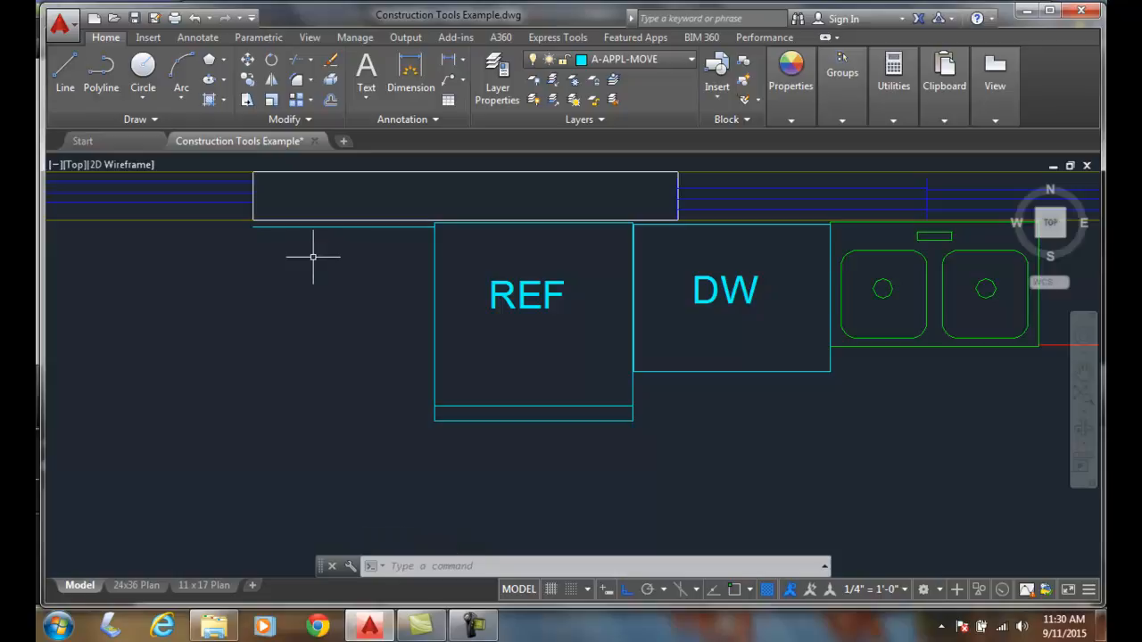
{"action": "mouse_move", "coordinate": [305, 259]}
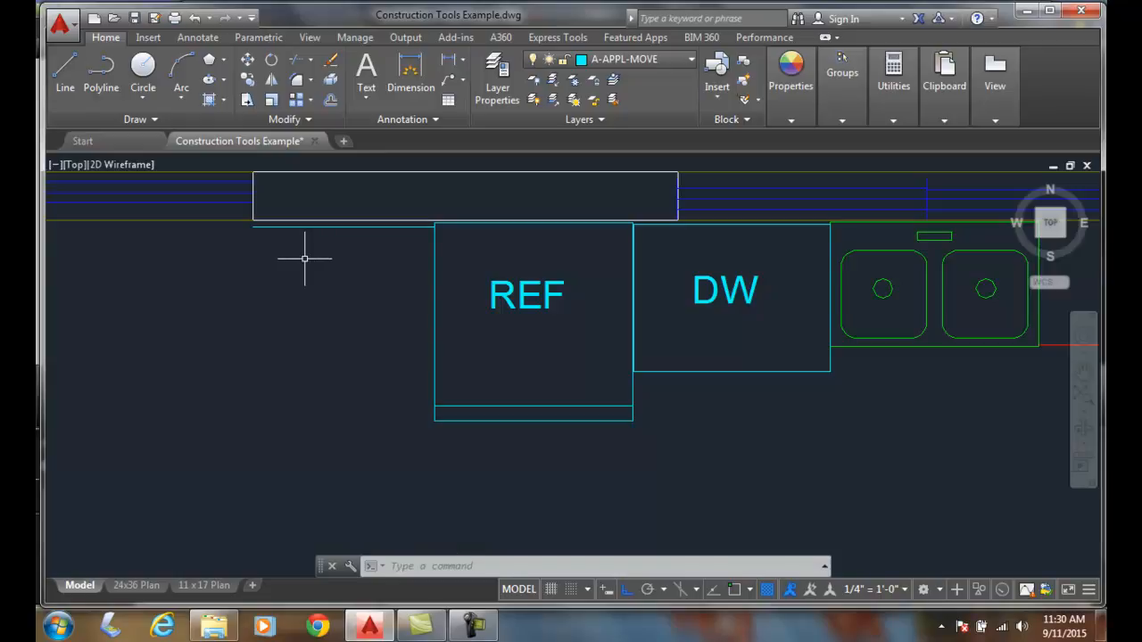
{"action": "mouse_move", "coordinate": [303, 221]}
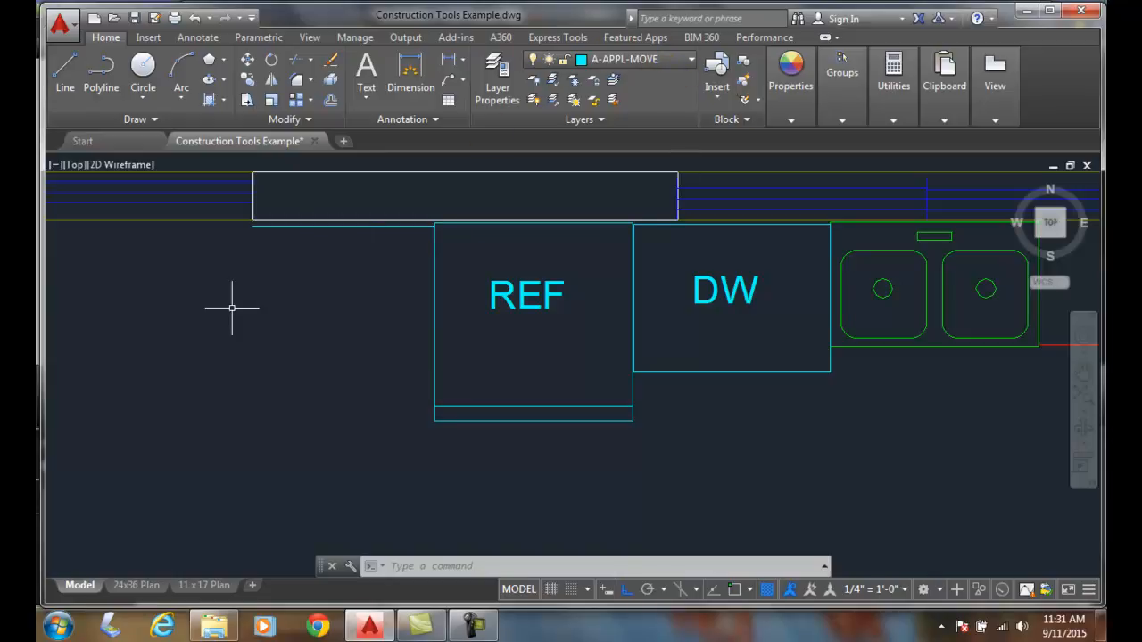
{"action": "mouse_move", "coordinate": [221, 303]}
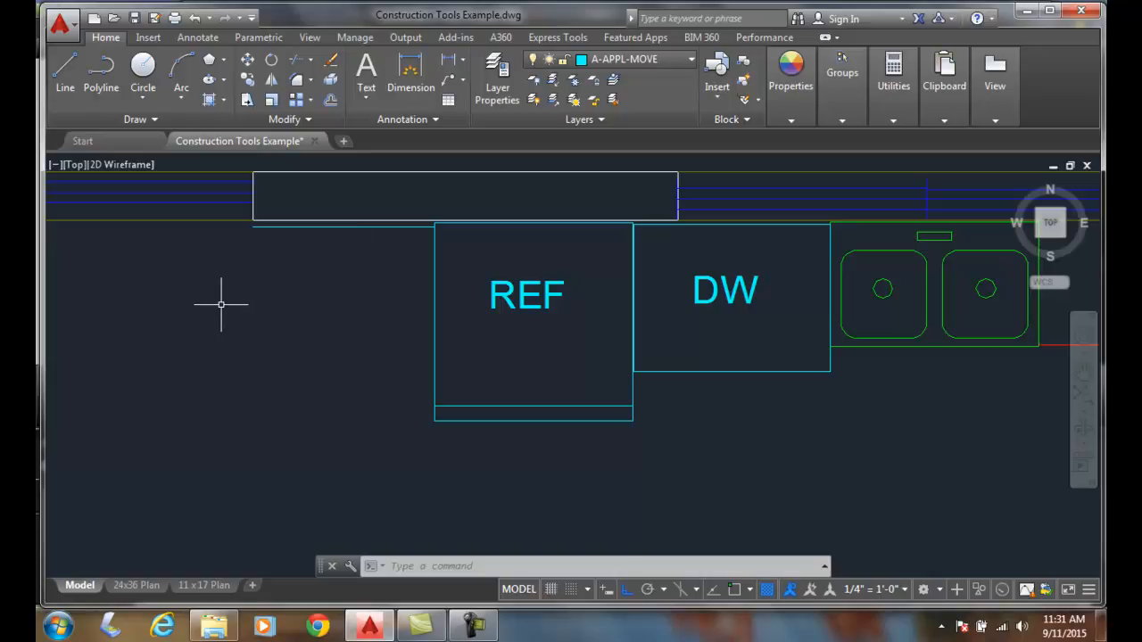